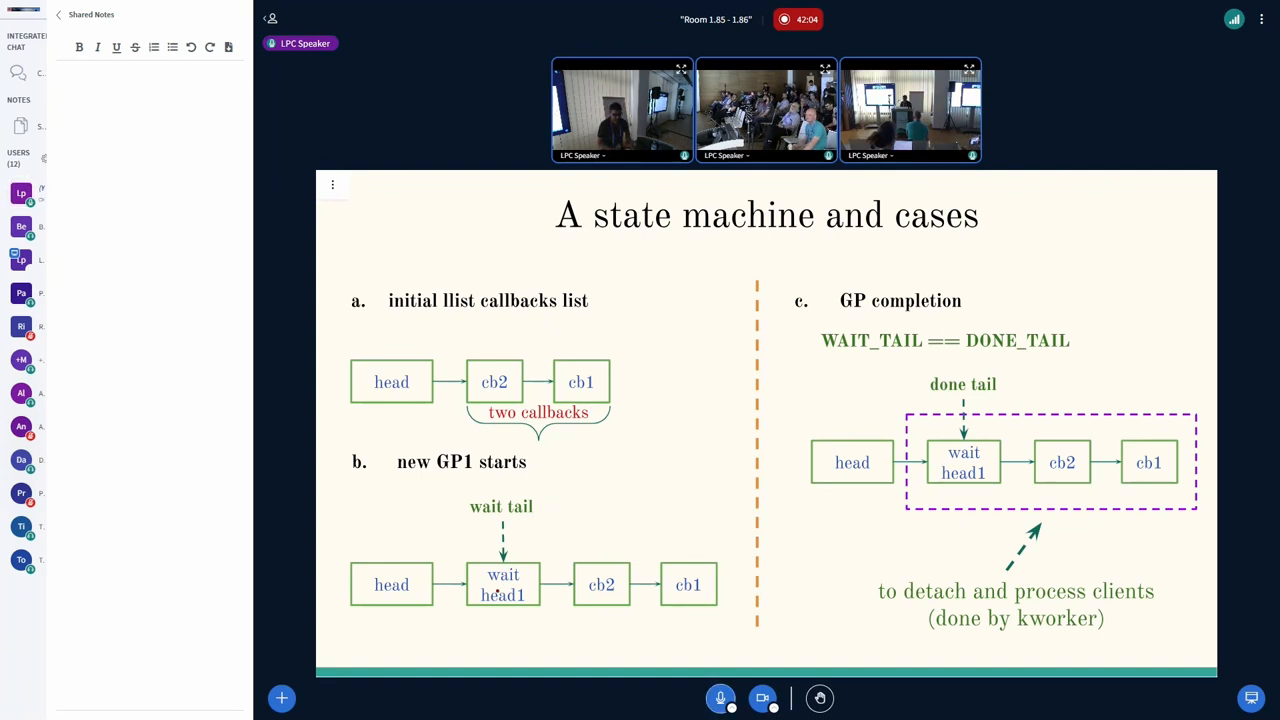
pyautogui.moveTo(688, 592)
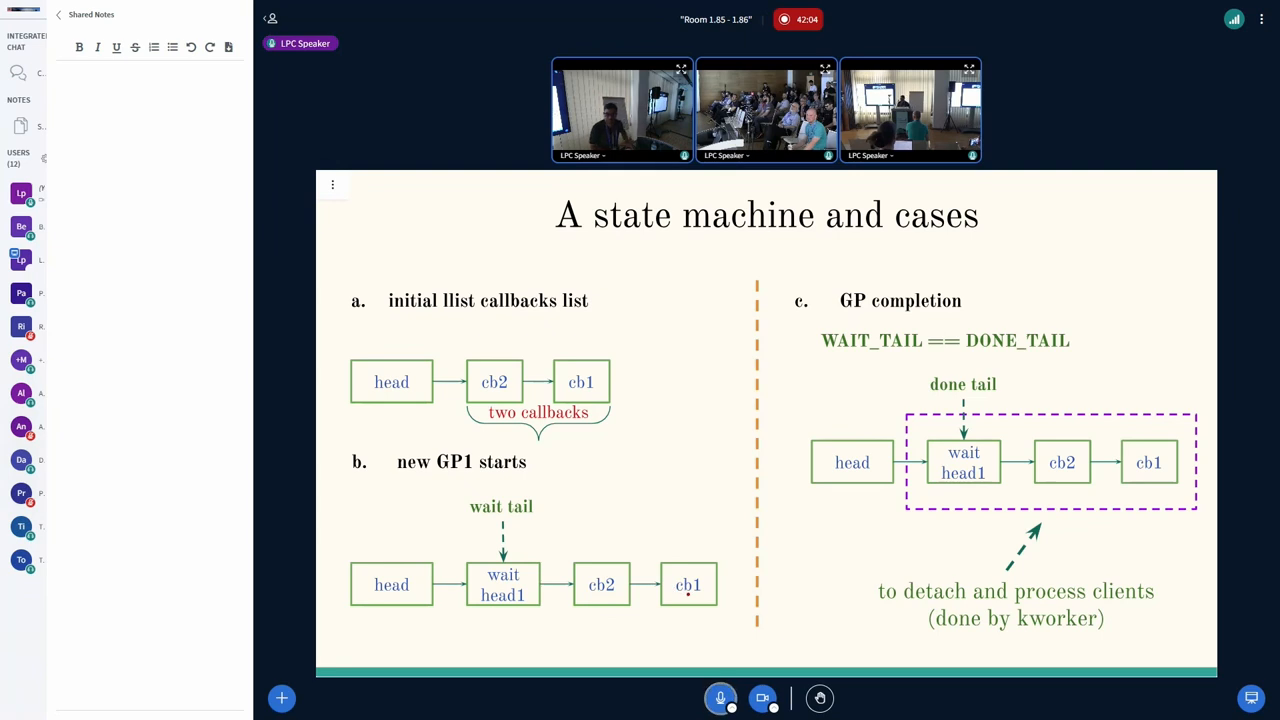